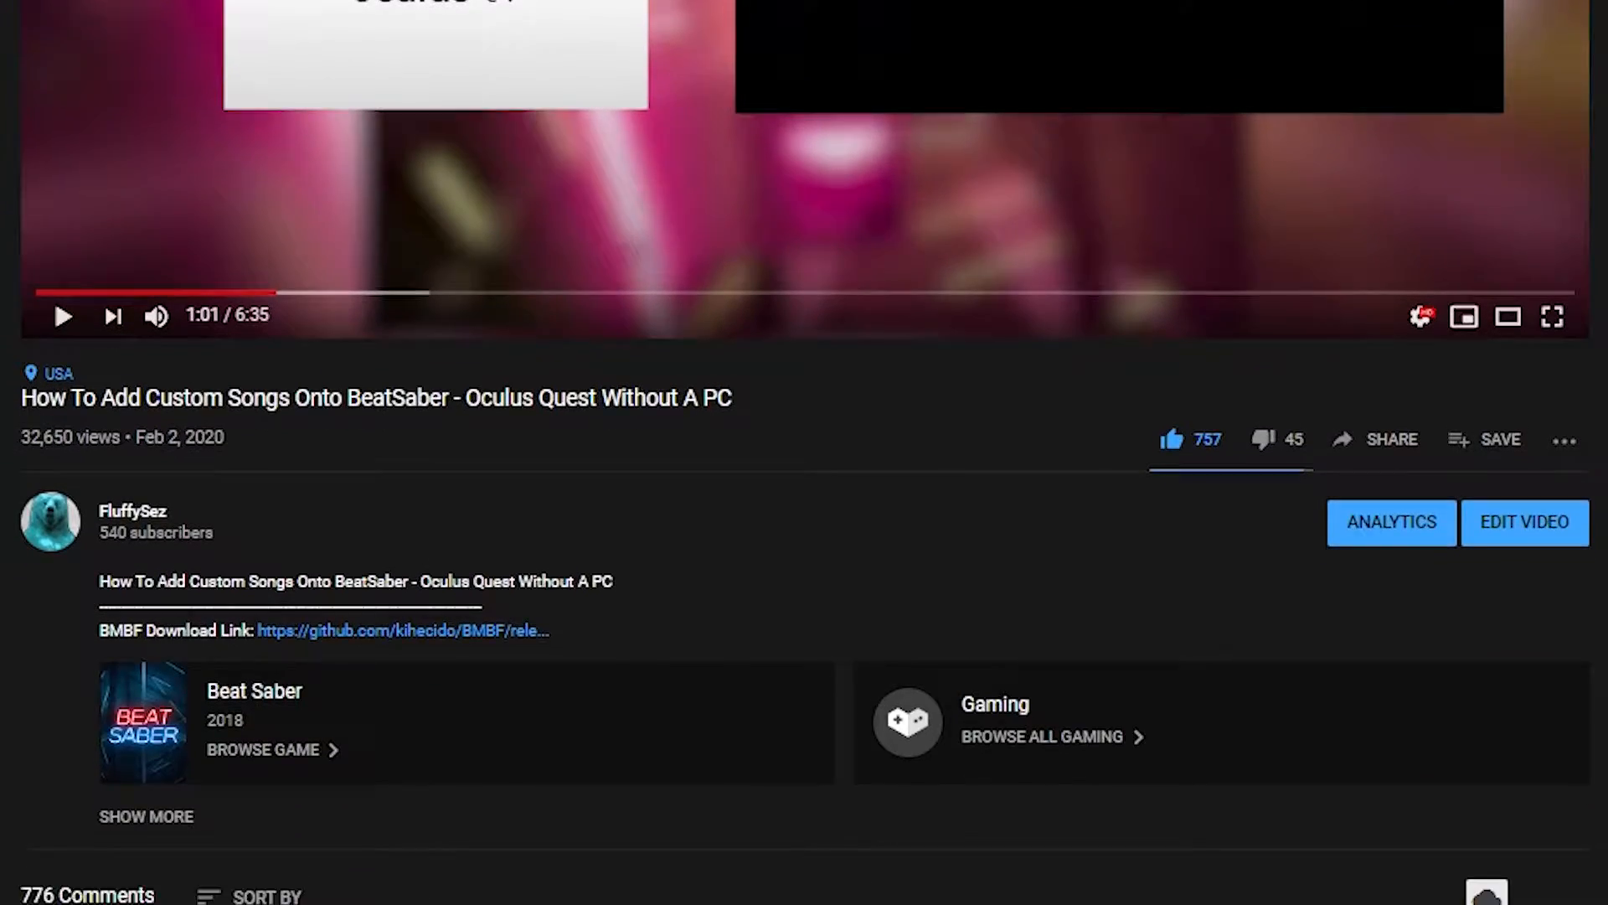
Scroll down past the custom-songs tutorial's description to read the viewer comments.
scroll(down, 3)
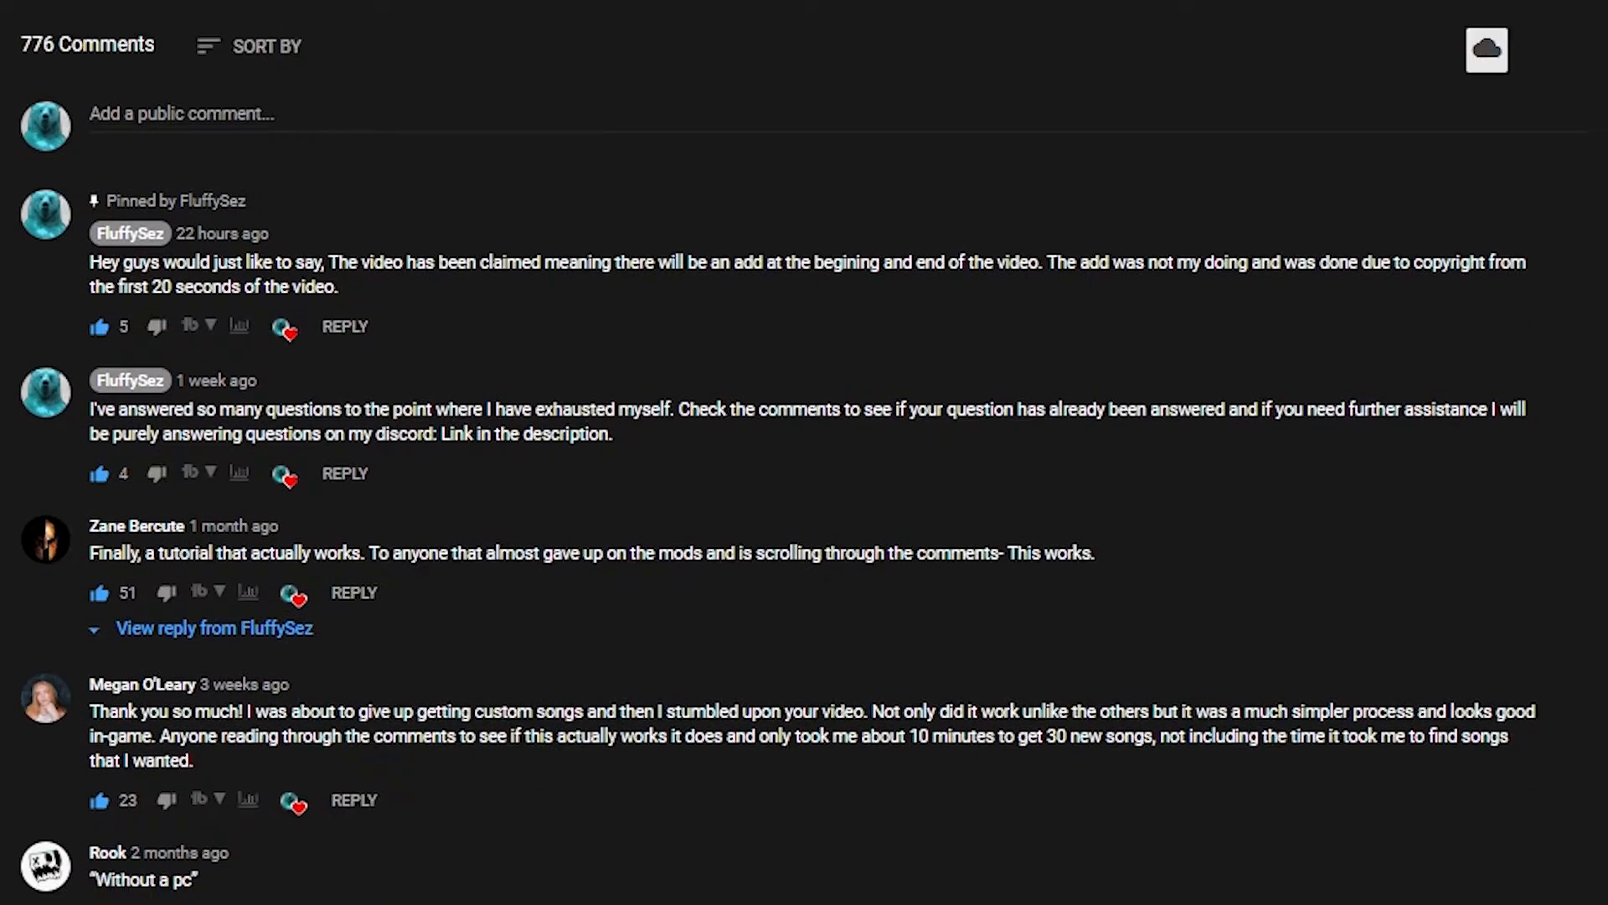
scroll(down, 3)
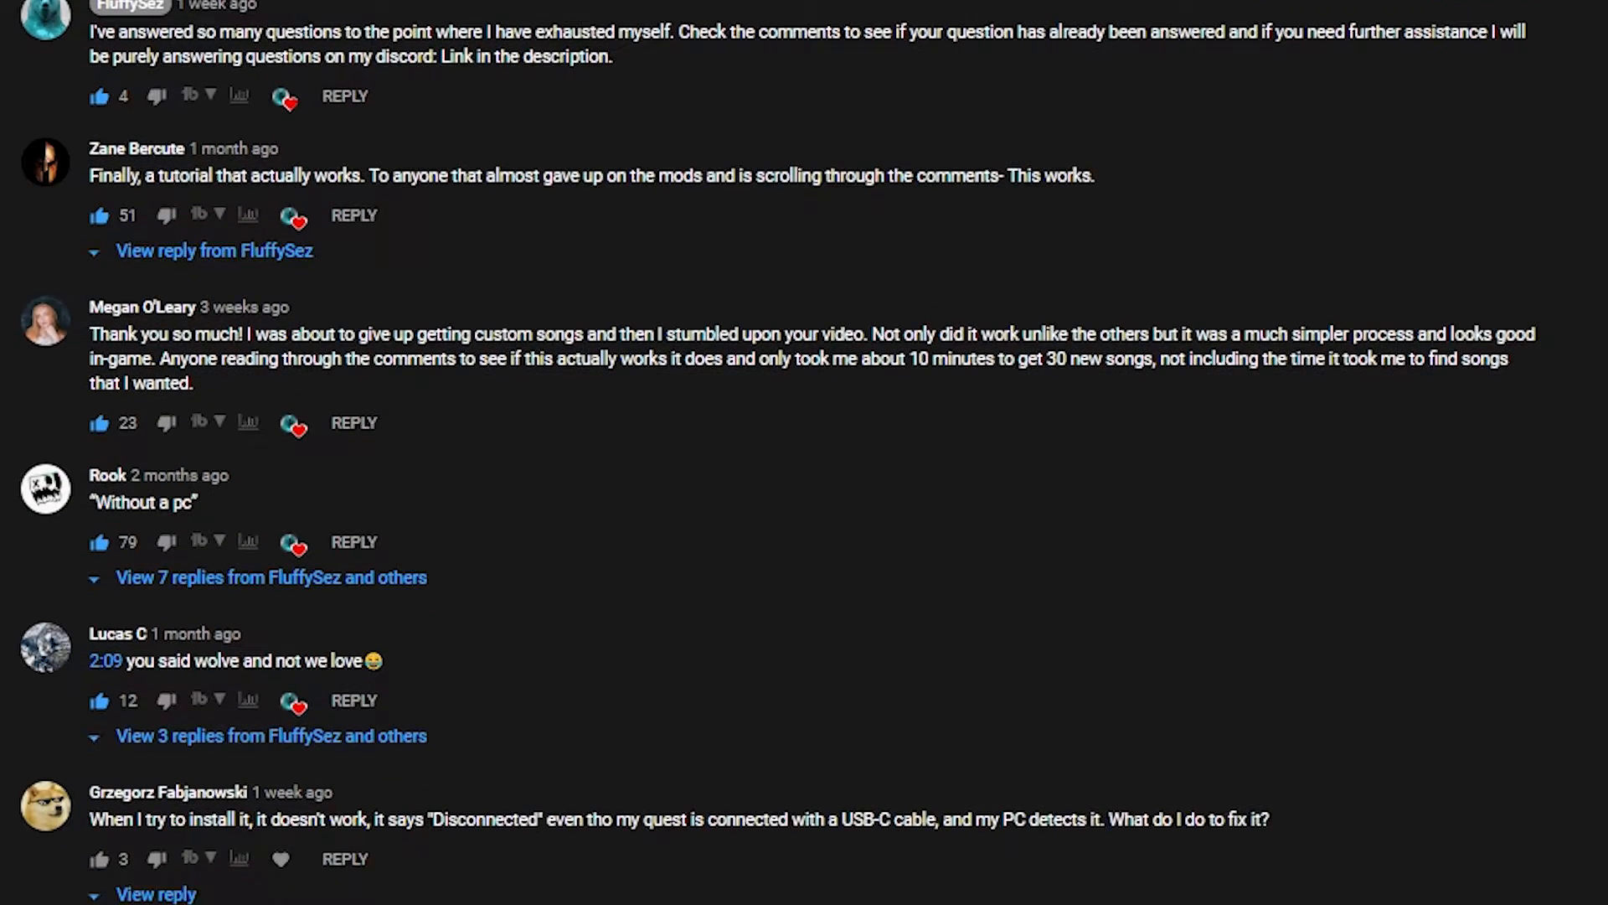
scroll(down, 3)
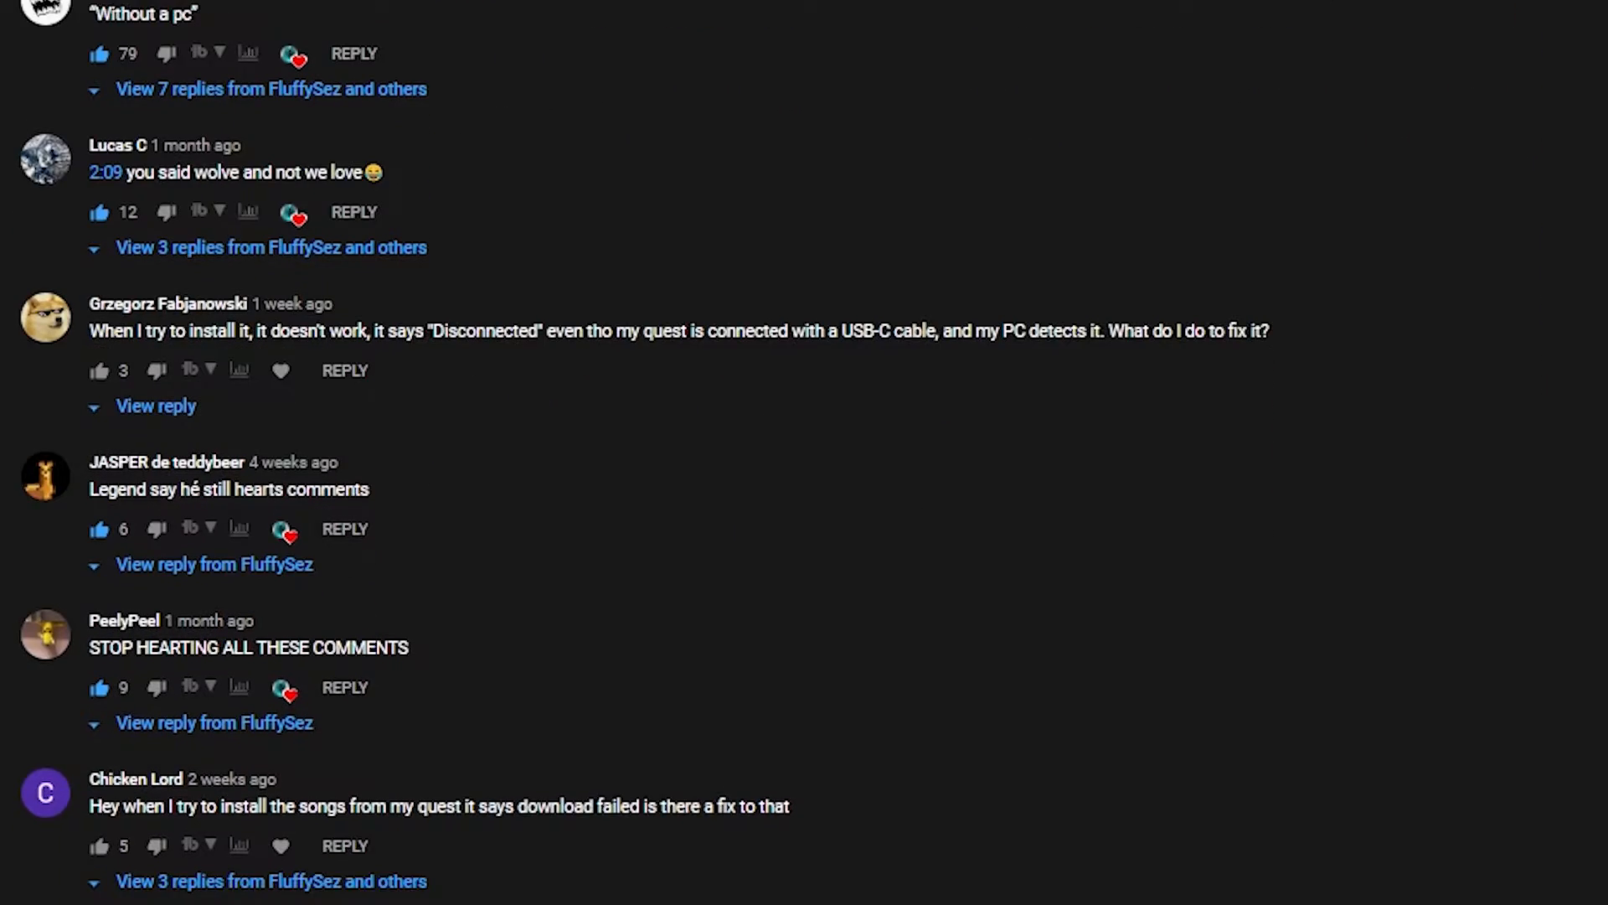
scroll(down, 3)
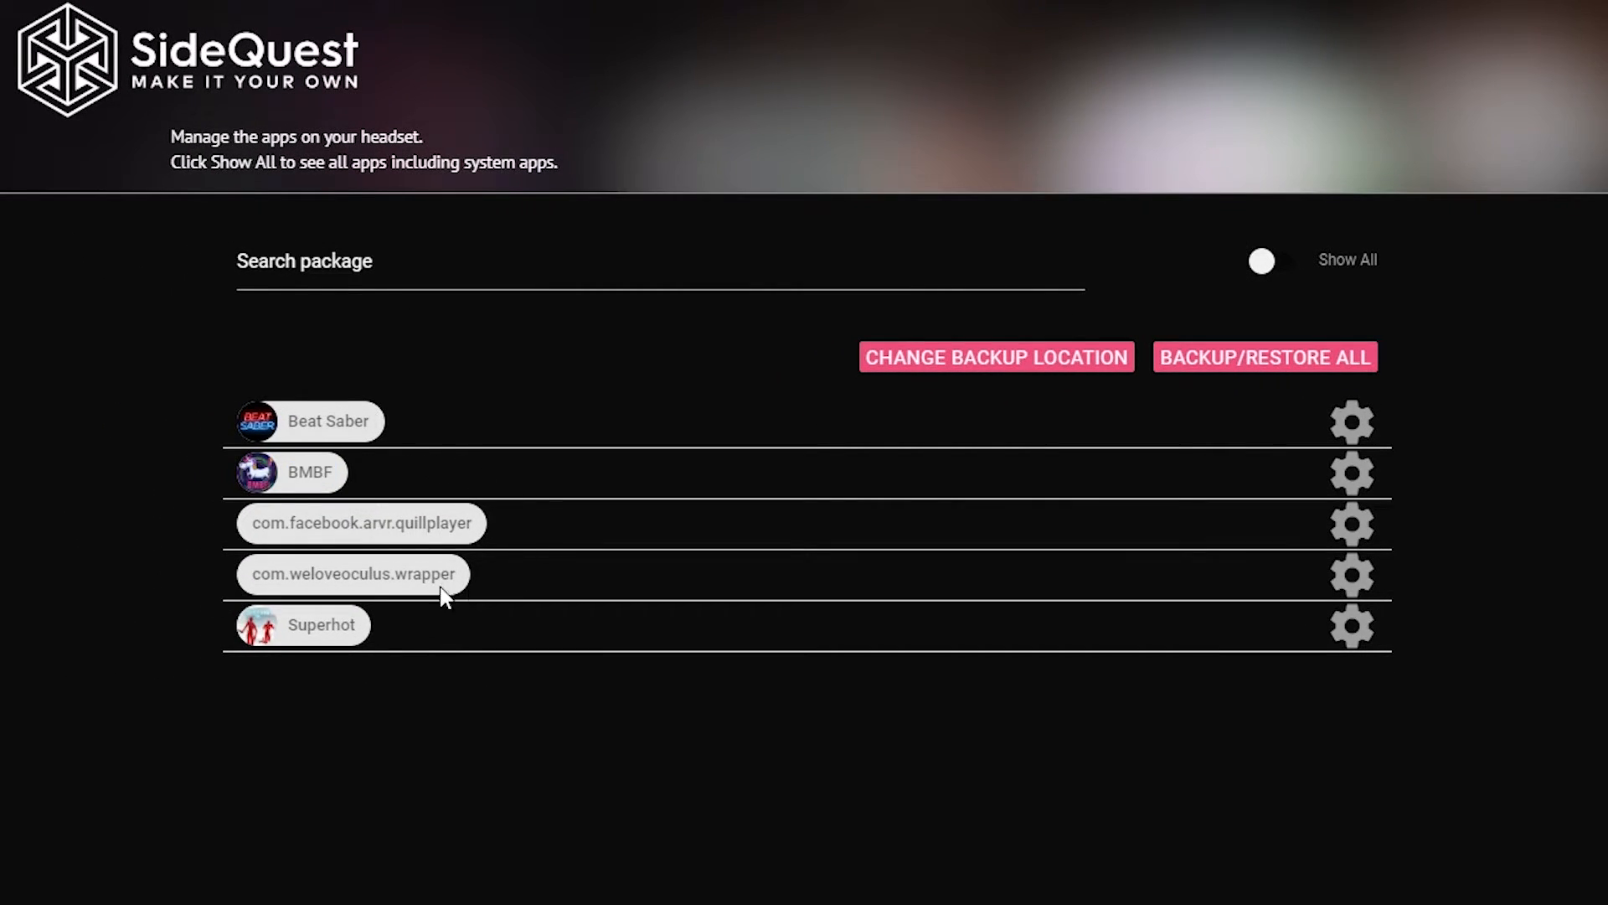
Select the com.weloveoculus.wrapper package name, then open BMBF's App Settings dialog.
double_click(352, 573)
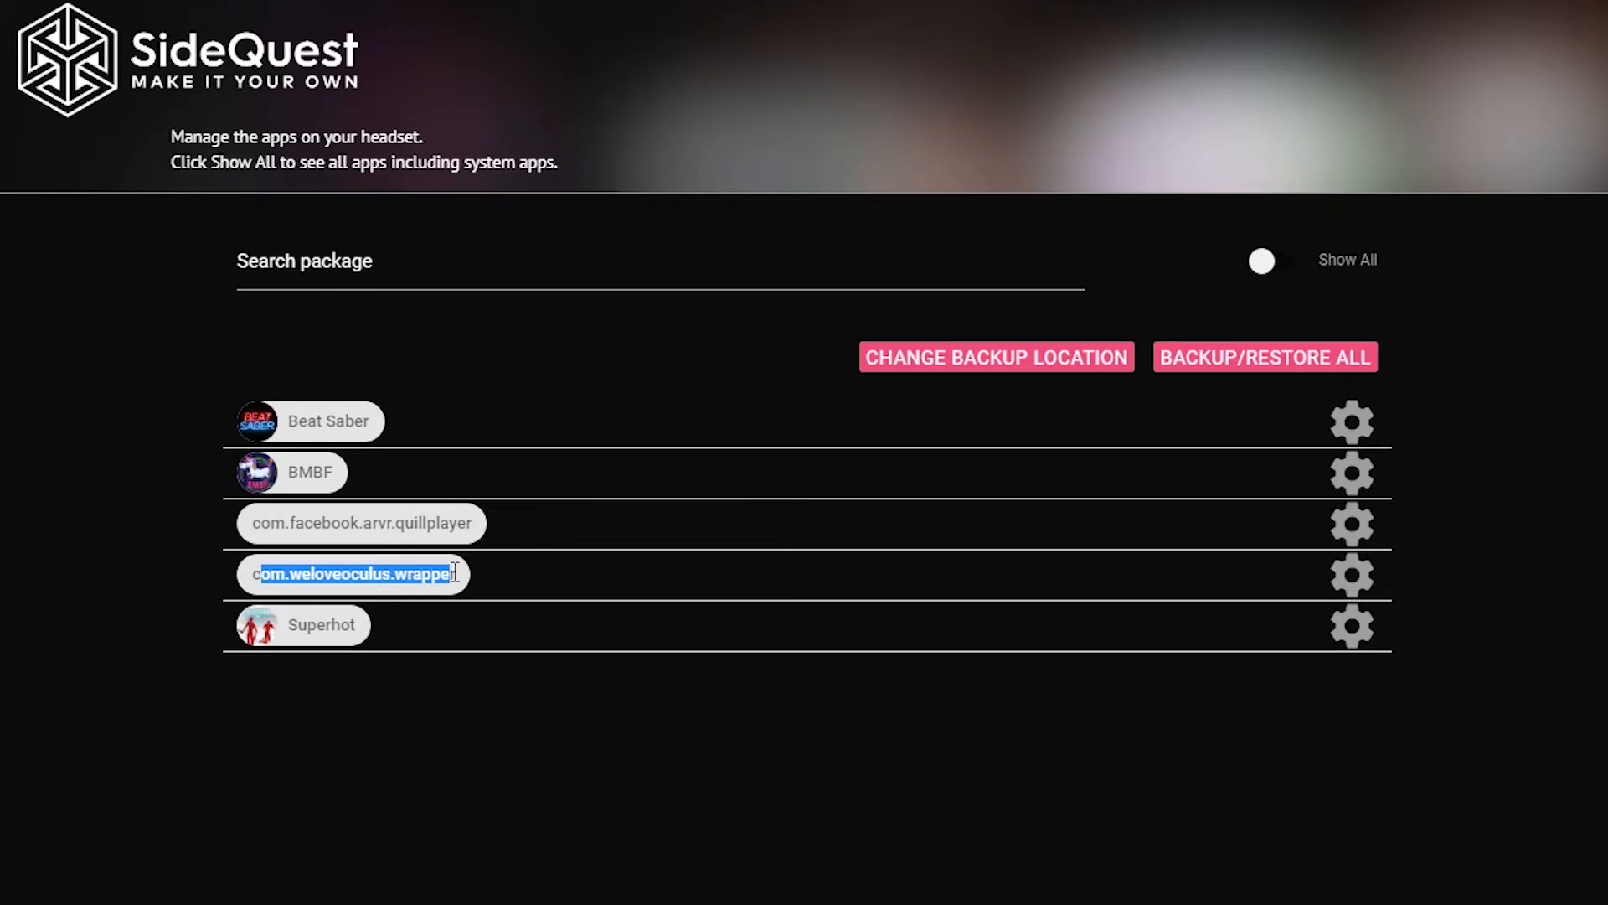
click(607, 586)
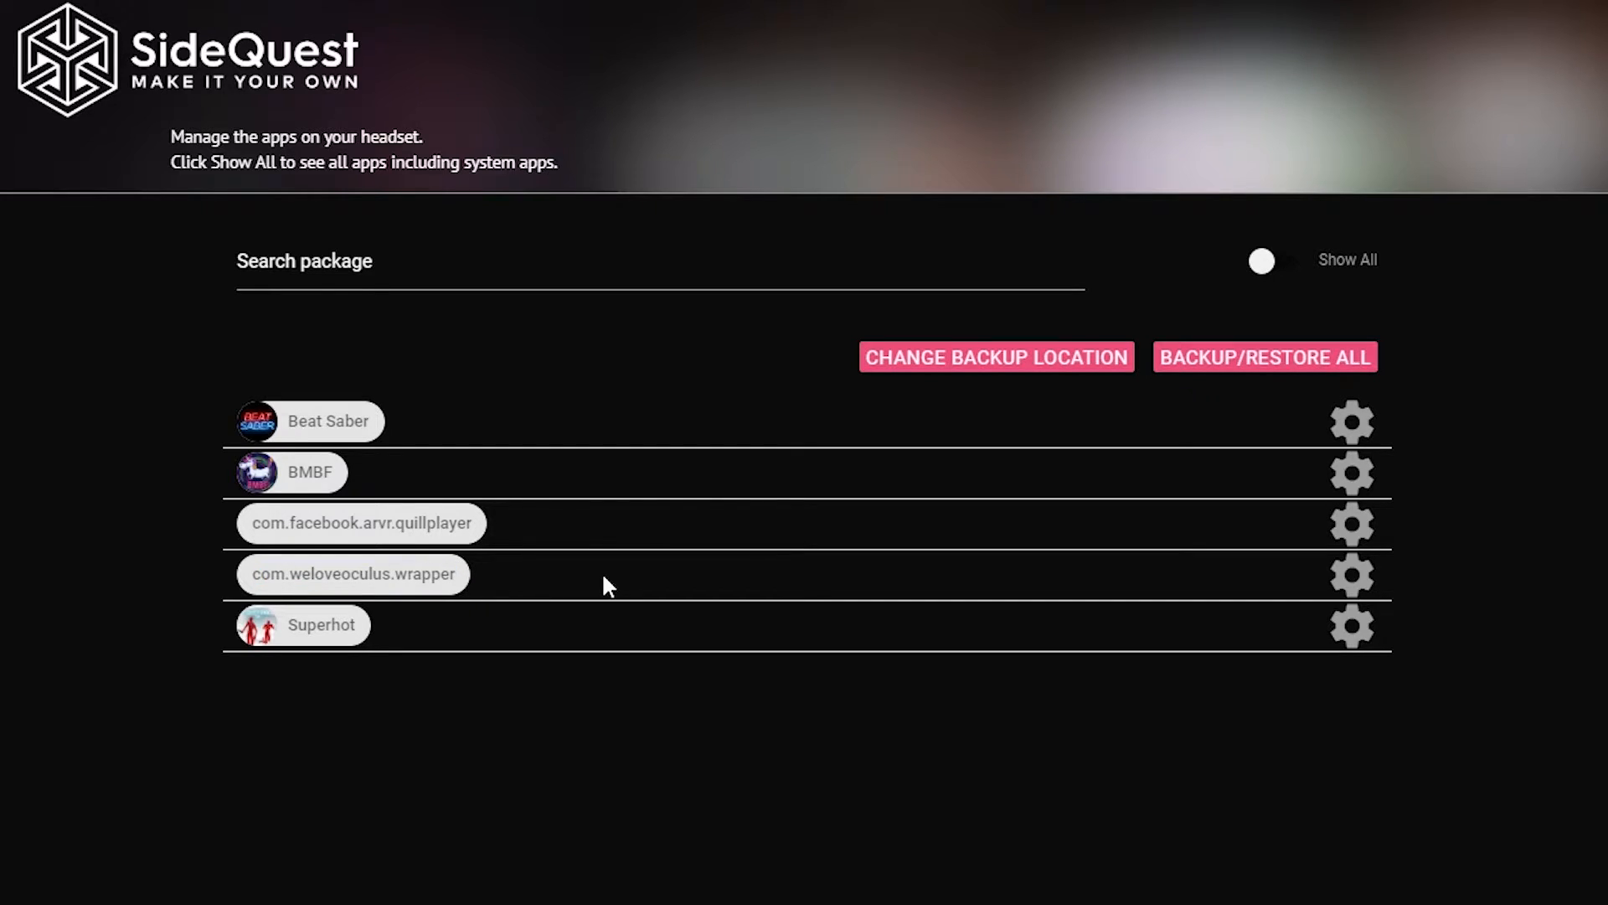
mouse_move(757, 555)
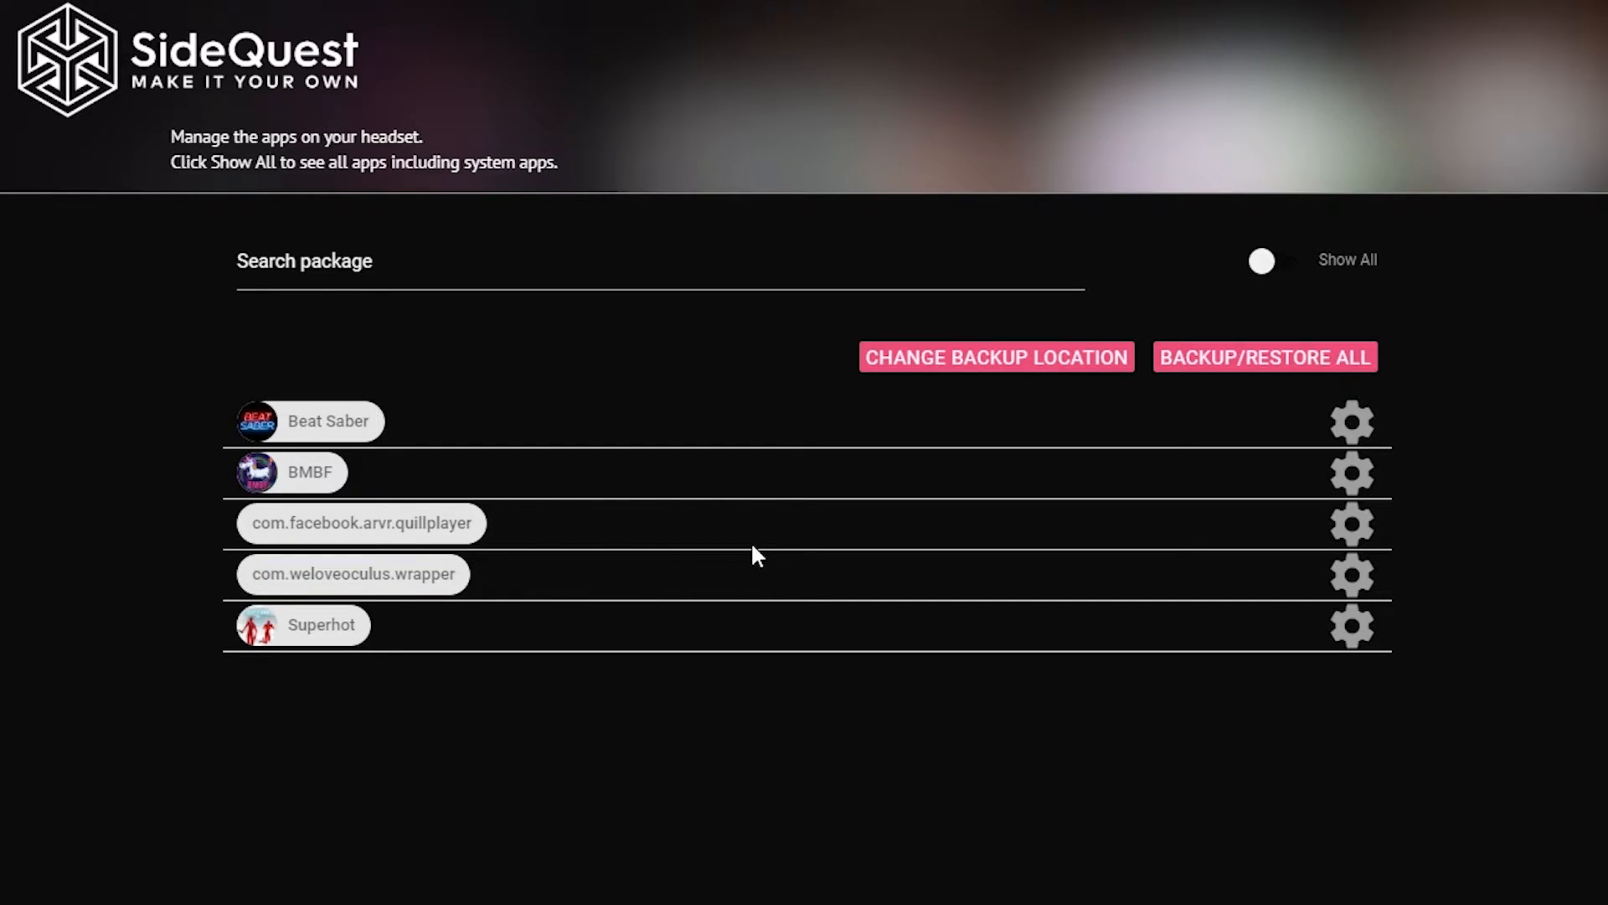
click(1351, 471)
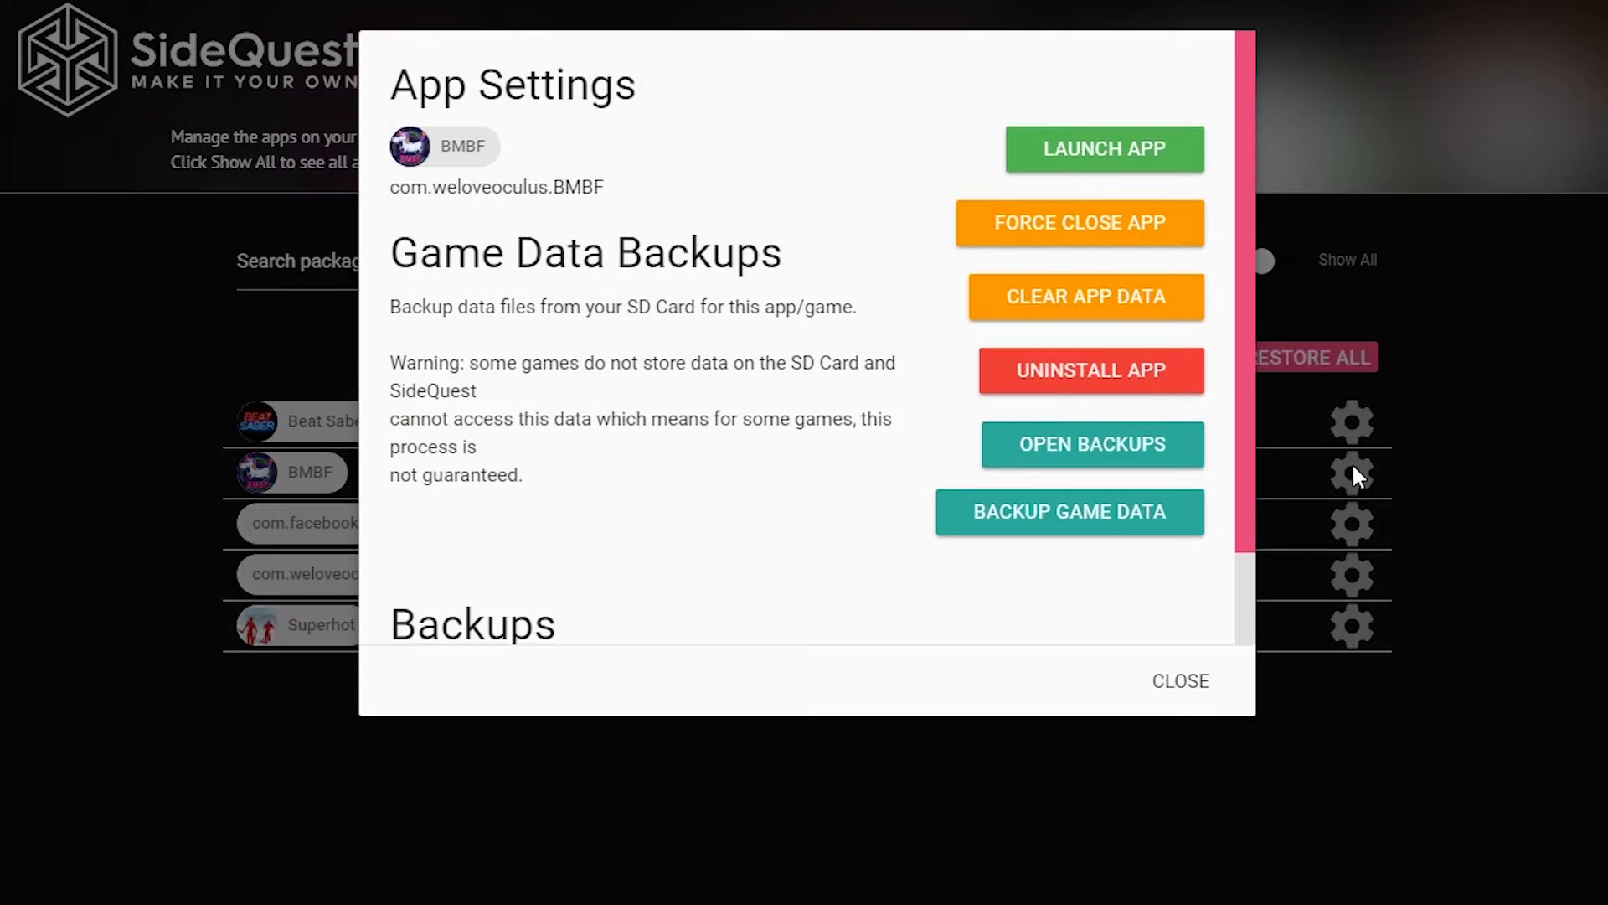
click(1092, 370)
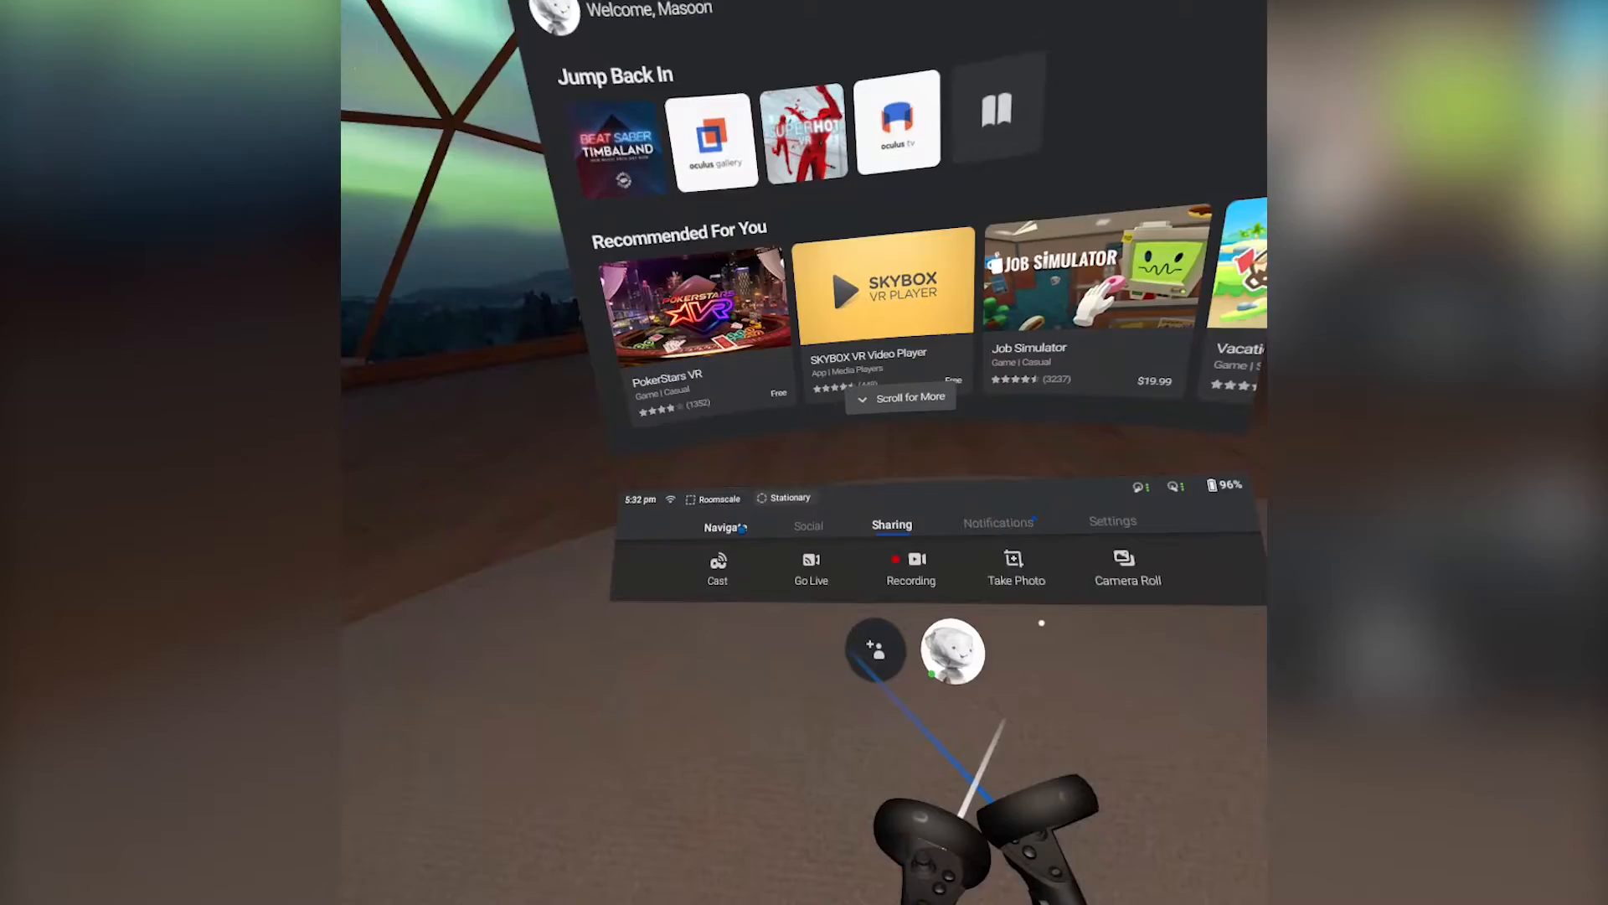
Go to Navigate, then Library, then Unknown Sources to list both BMBF entries.
click(725, 525)
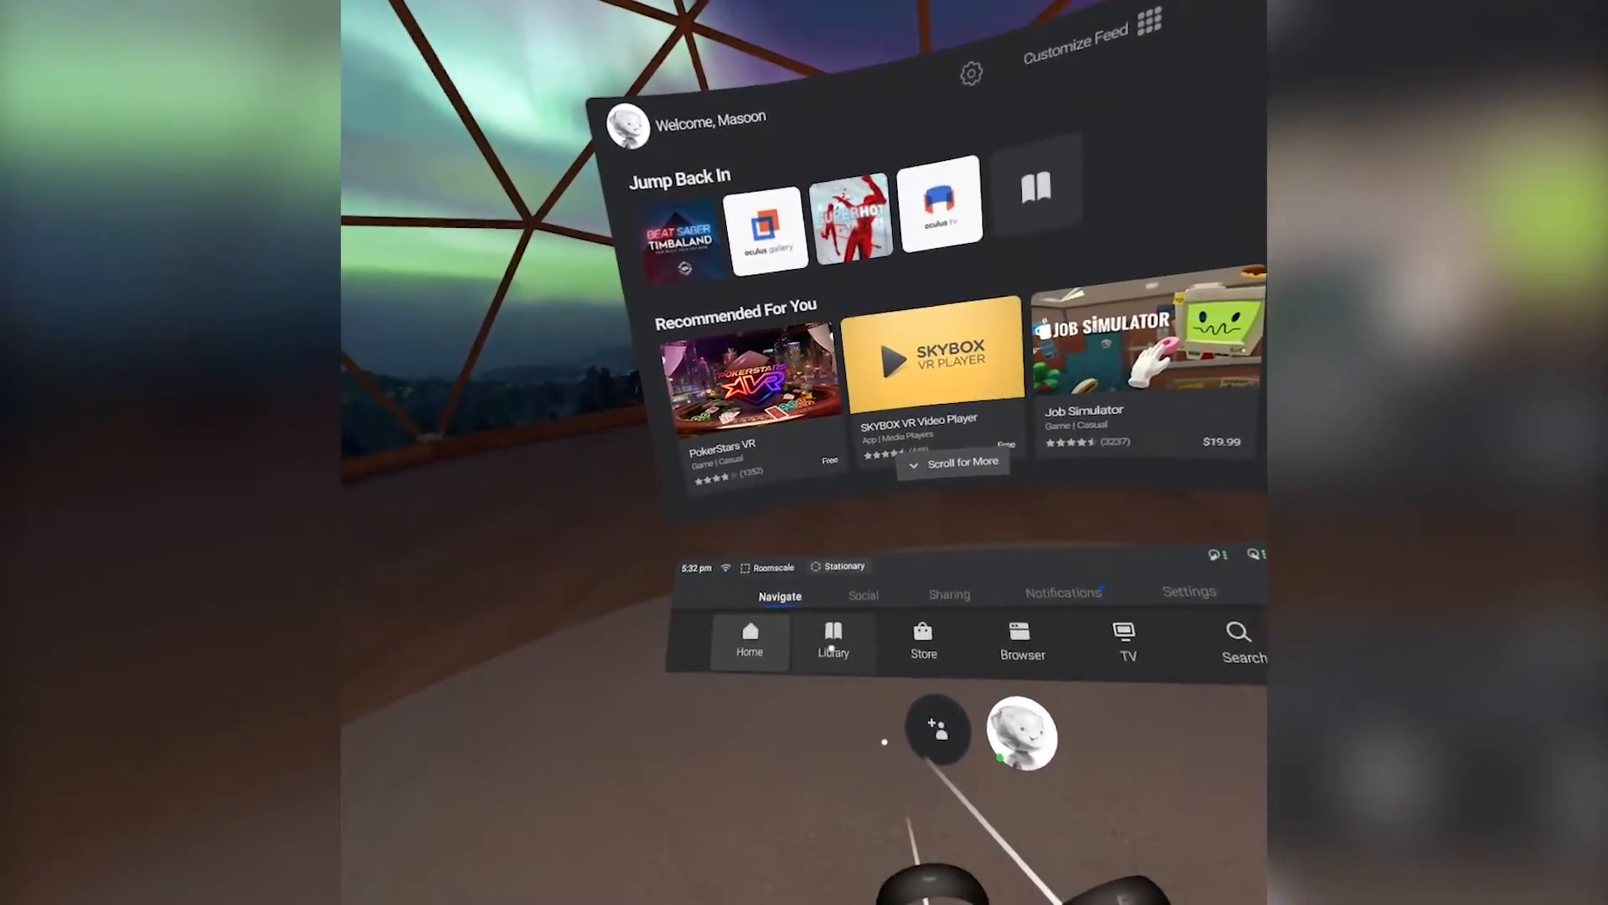
click(833, 640)
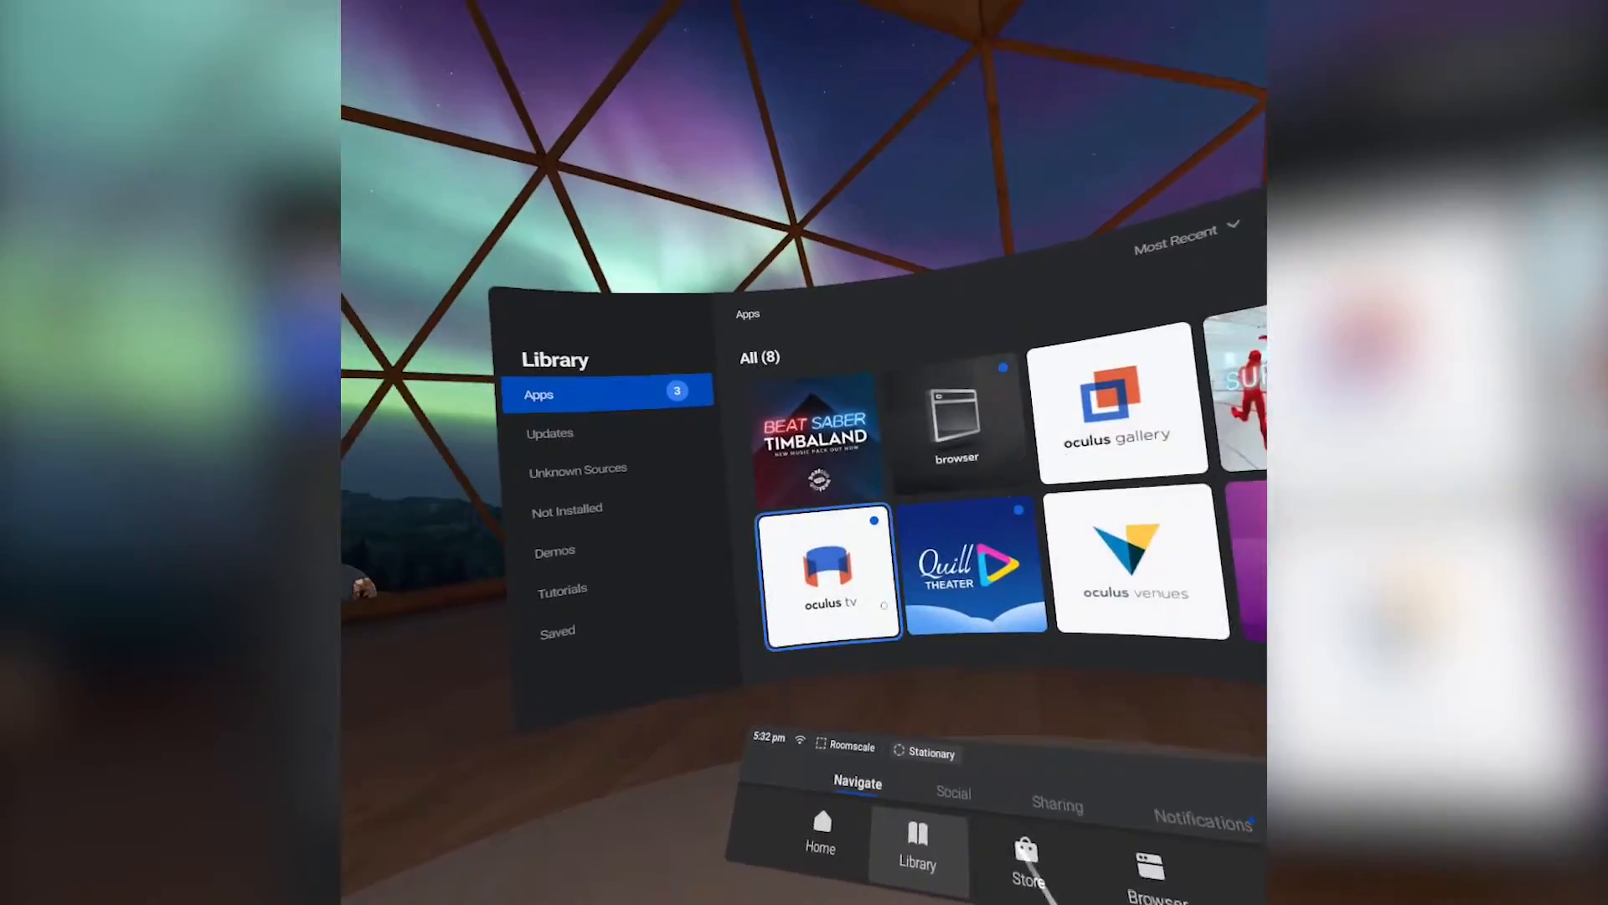
click(578, 469)
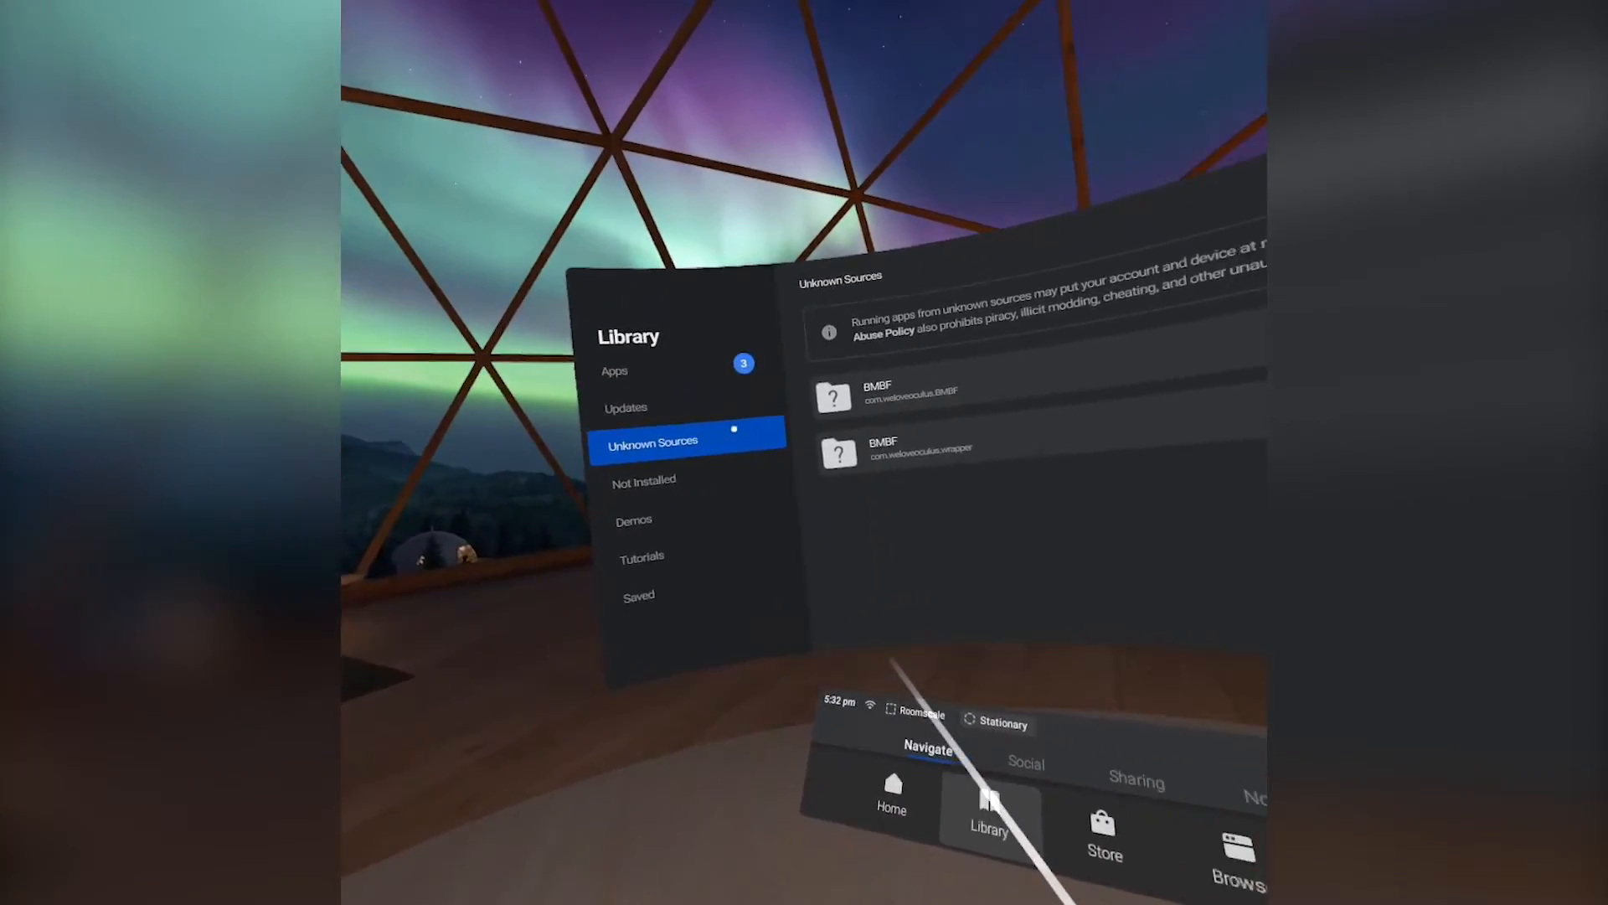